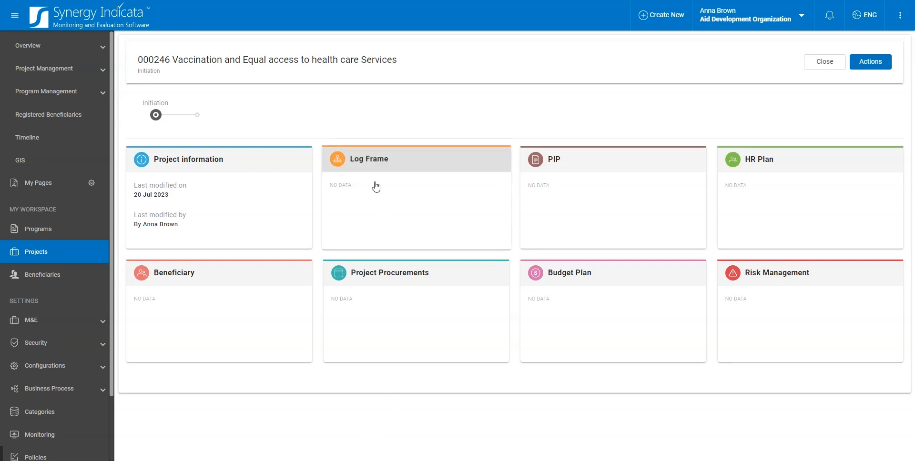
mouse_move(383, 184)
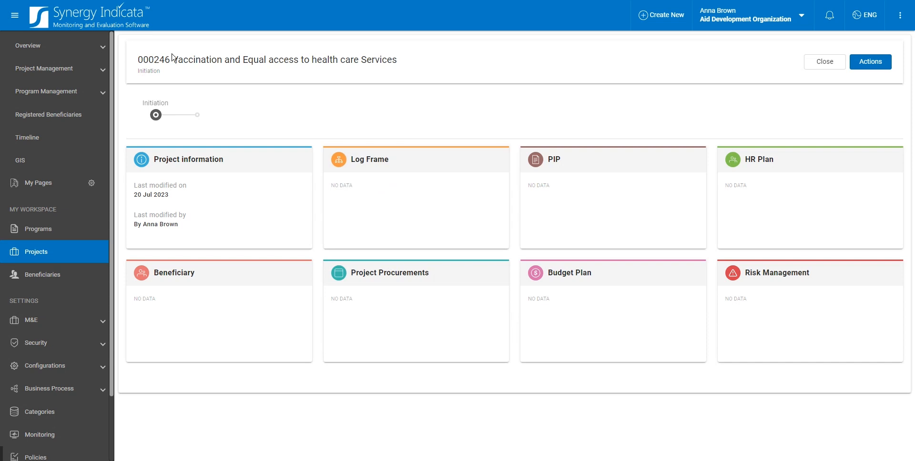
mouse_move(378, 184)
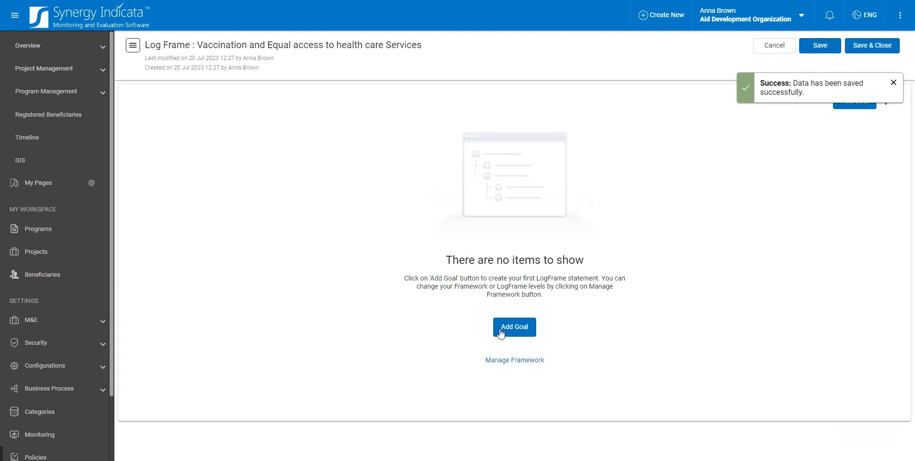
Add goal 1.0 'Ensure healthy lives and promote well-being for all' and confirm it
click(514, 327)
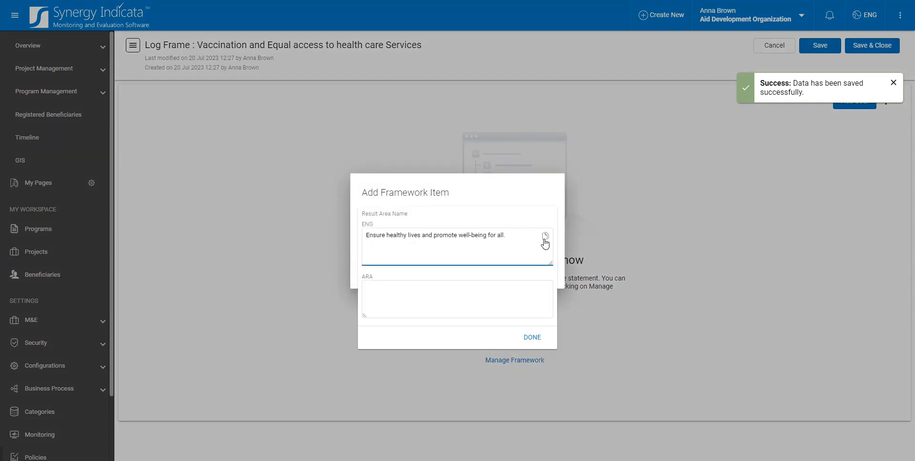
click(532, 337)
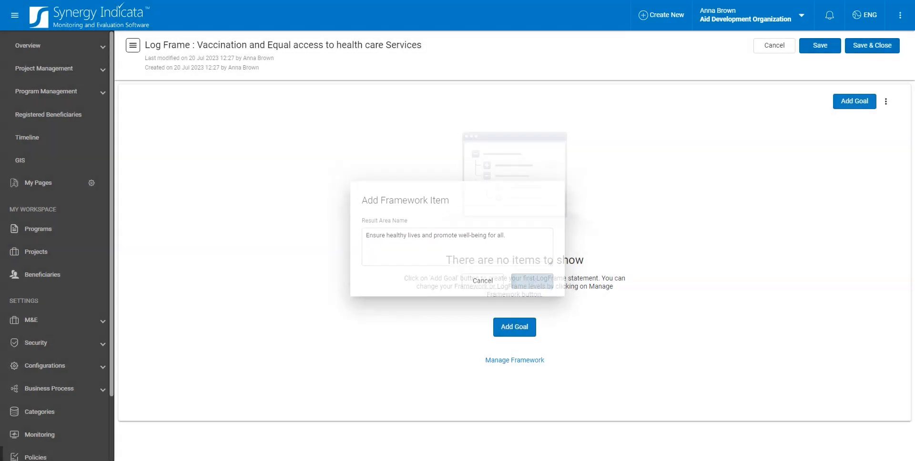
click(513, 327)
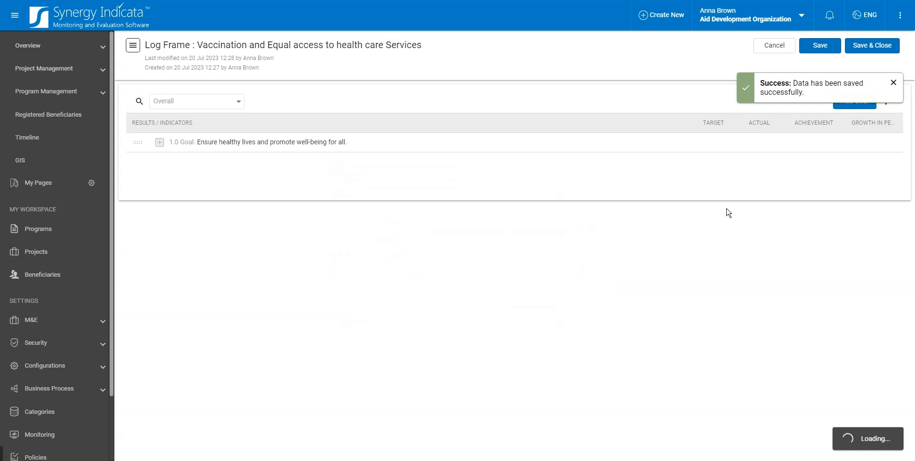
Add outcome 1.1 'Increased access to medication and vaccination' under the goal
click(830, 142)
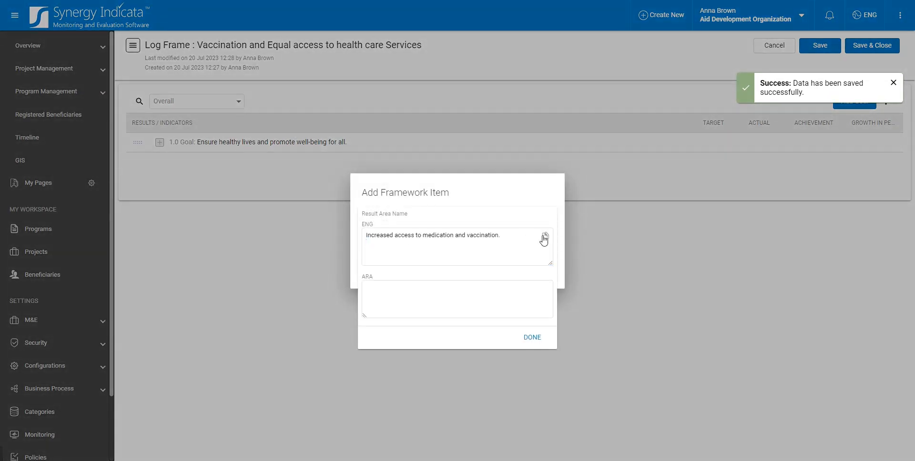
click(532, 337)
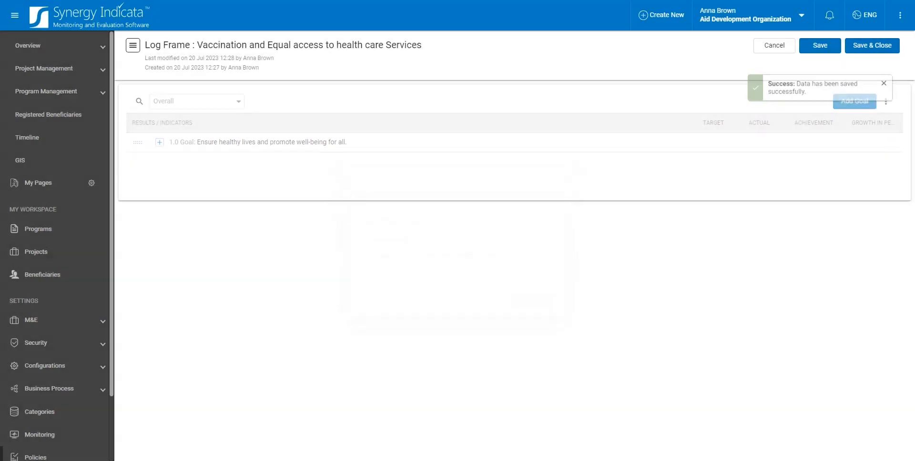
click(160, 142)
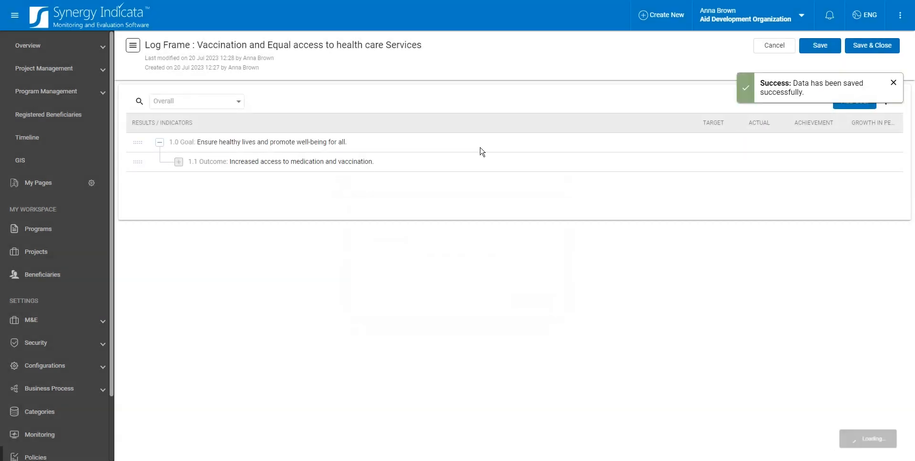
Add outcome 1.2 'Effective Capacity building for enhancing med staff knowledge and skill'
click(829, 143)
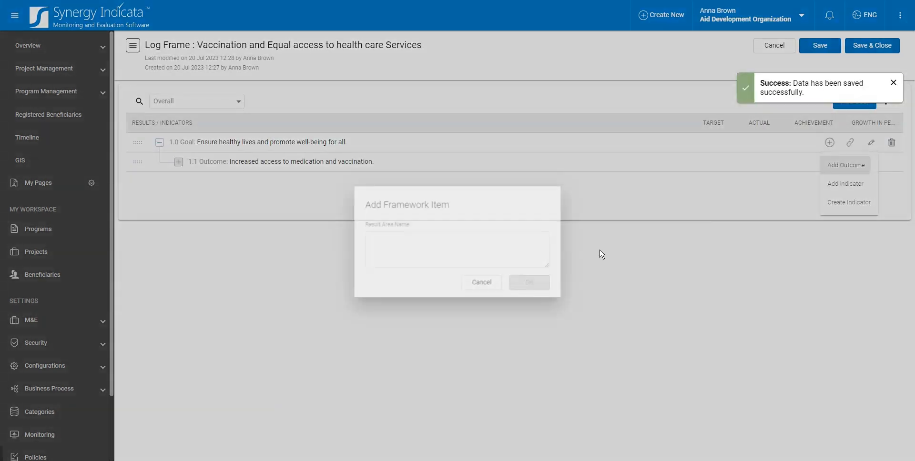
text(Effective Capacity building for enhancing med staff knowledge and skill)
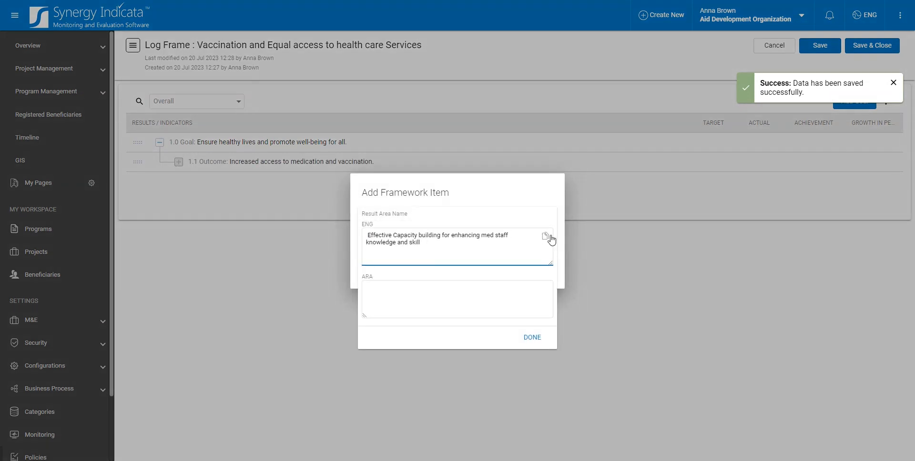
click(531, 338)
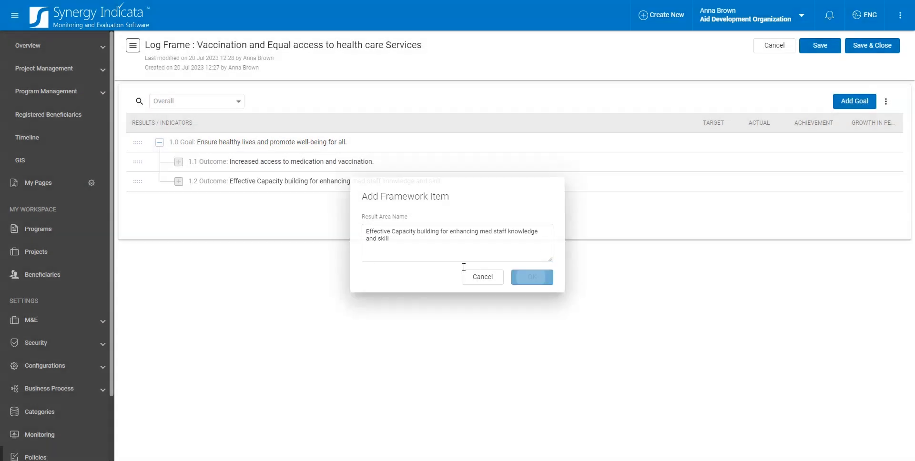
click(531, 277)
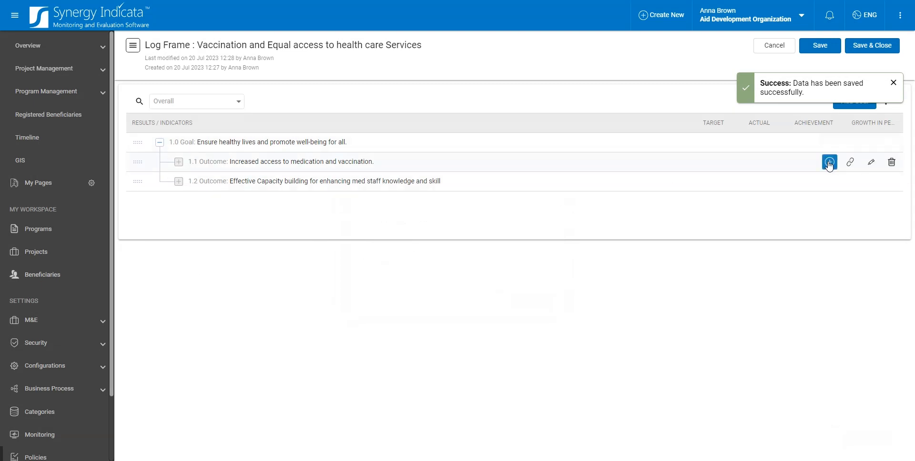
Add output 'Reduced rate of infection and acquired disease' under outcome 1.1
click(829, 162)
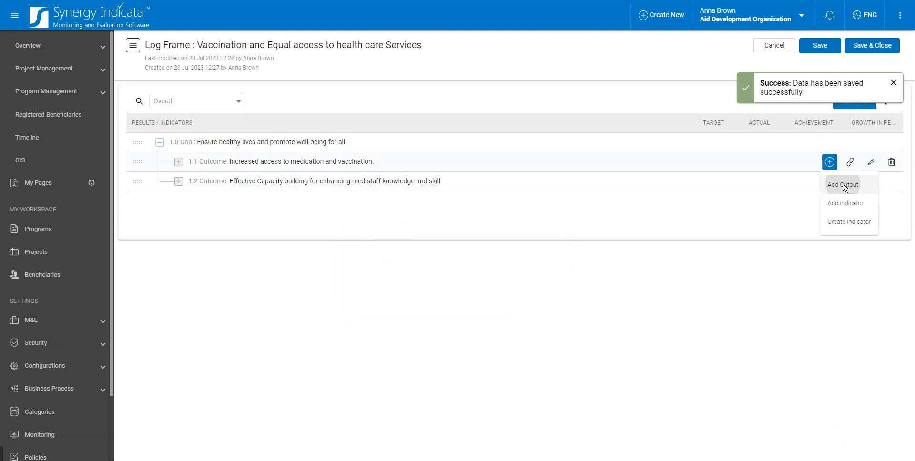
click(841, 185)
text(Reduced rate of infection and acquired disease)
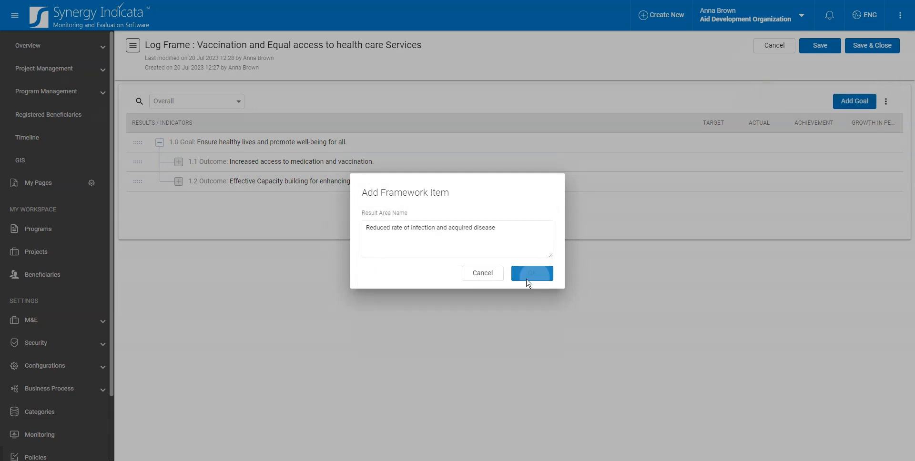
click(532, 273)
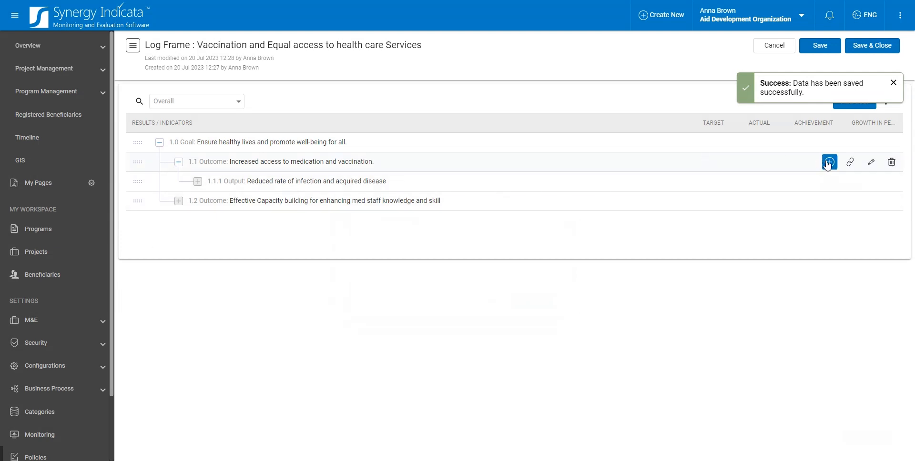
Add output 'Procurement of necessary medication amounts' under outcome 1.1
click(829, 161)
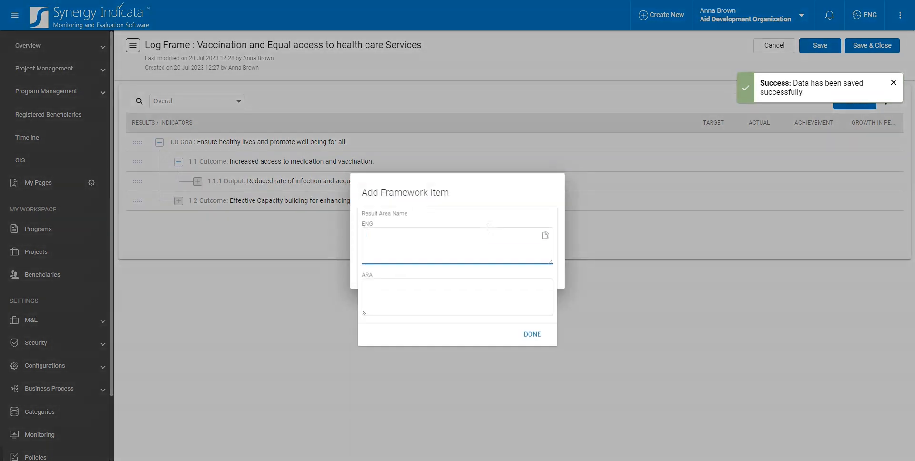
text(Procurement of necessary medication amounts)
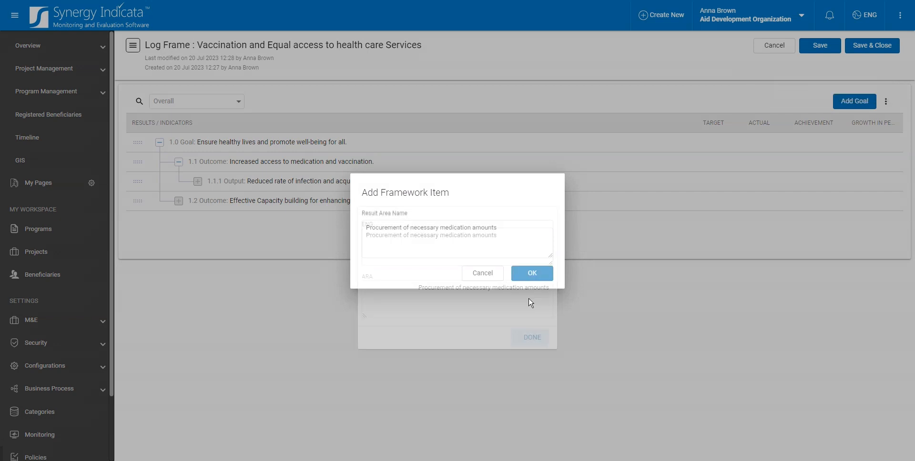
click(531, 273)
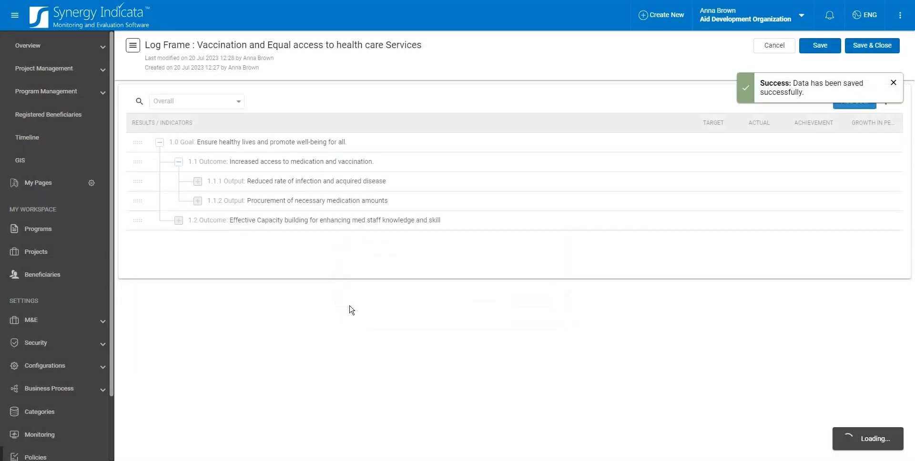
mouse_move(394, 204)
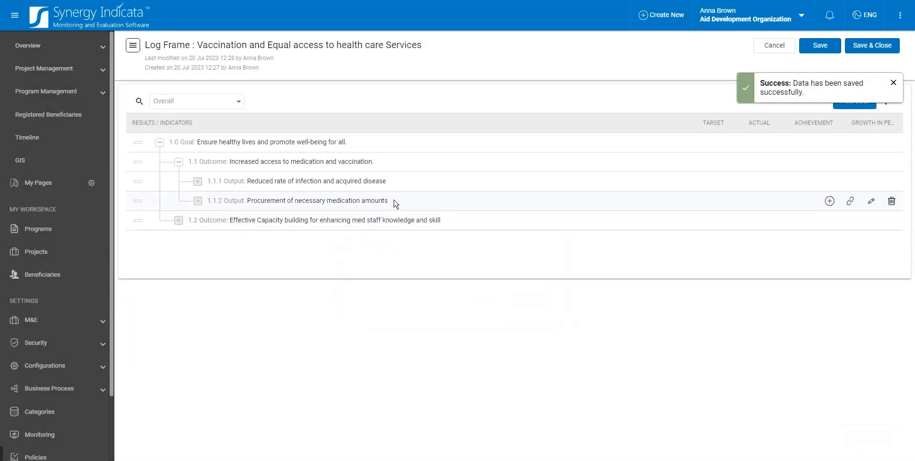
click(829, 201)
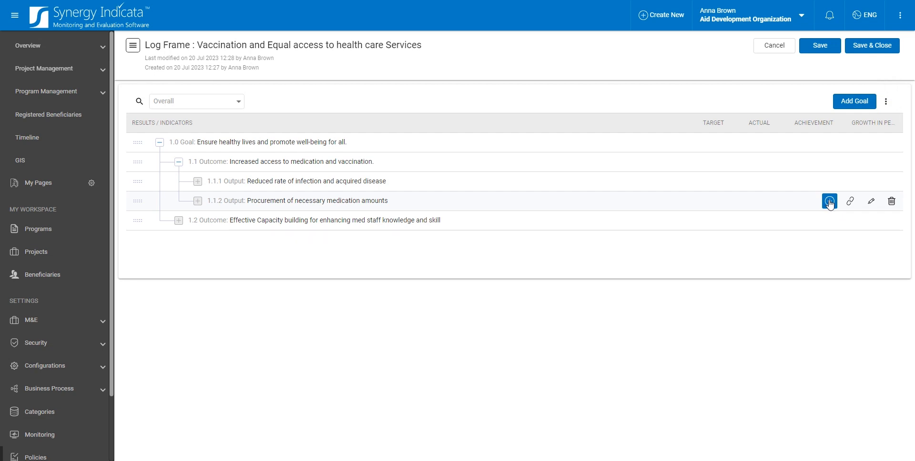
mouse_move(871, 201)
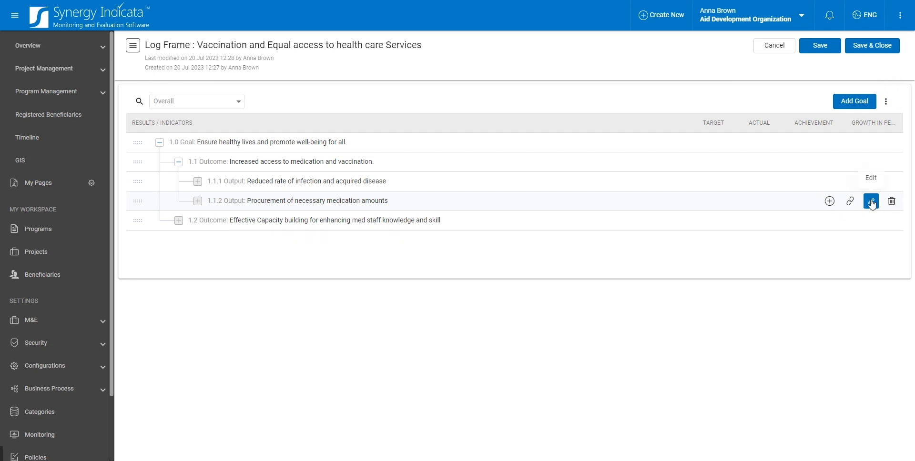
click(870, 200)
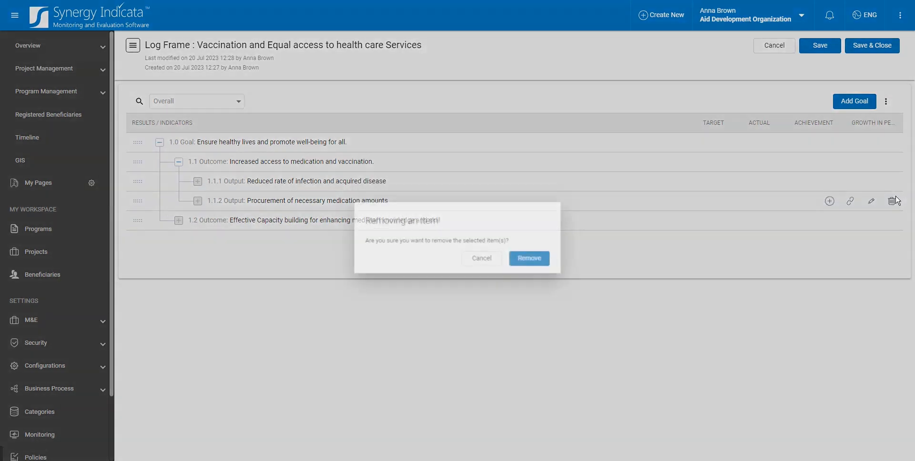
click(481, 258)
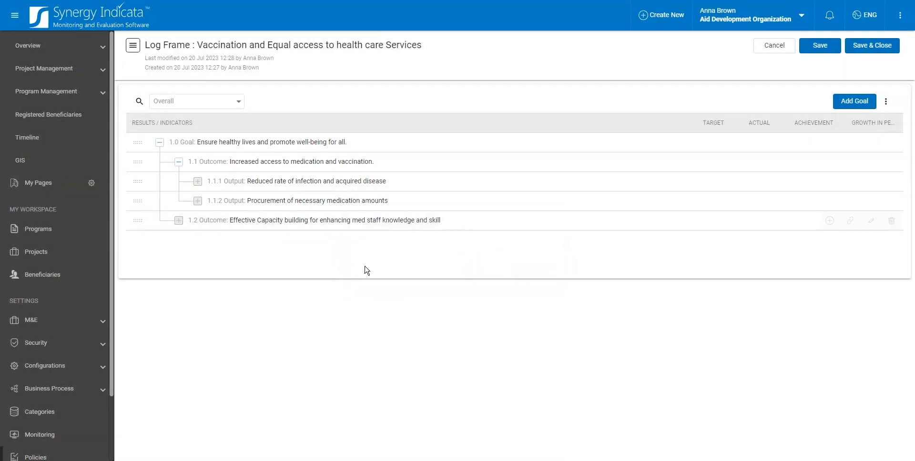
click(139, 101)
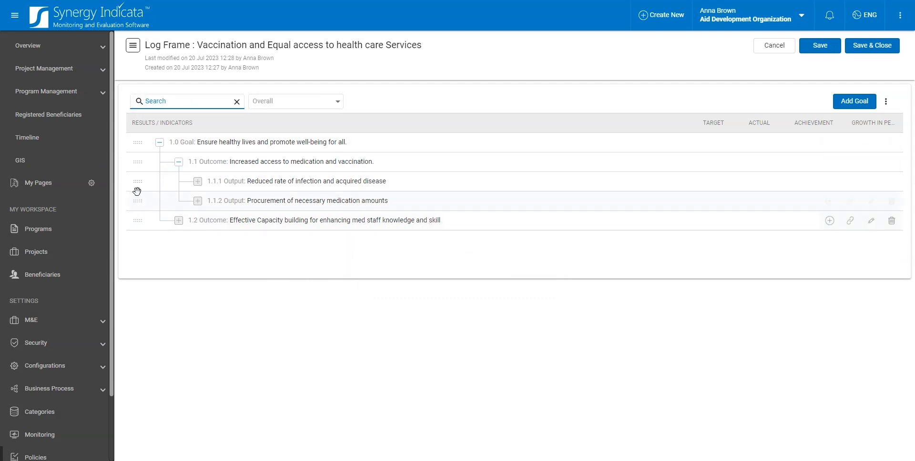
Drag the 'Reduced rate of infection' output under outcome 1.2 so it becomes 1.2.1
drag(137, 181, 137, 243)
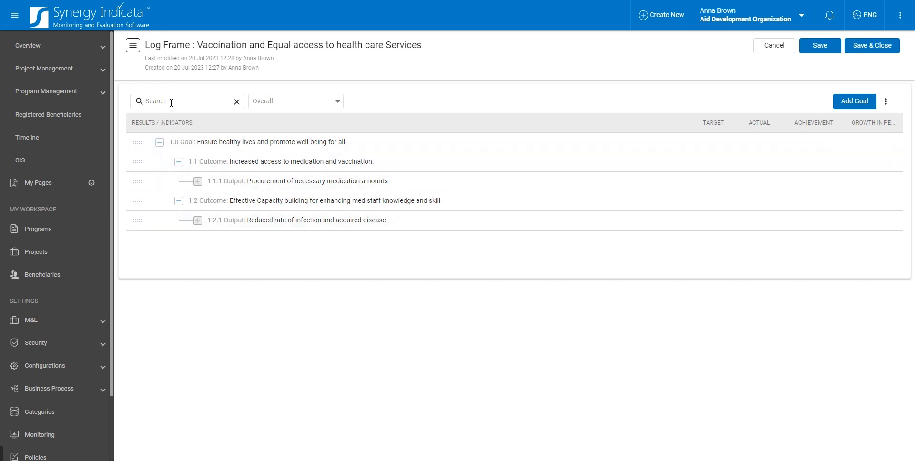
Search 'Red' to filter to output 1.2.1, then clear the search to restore the full tree
click(187, 101)
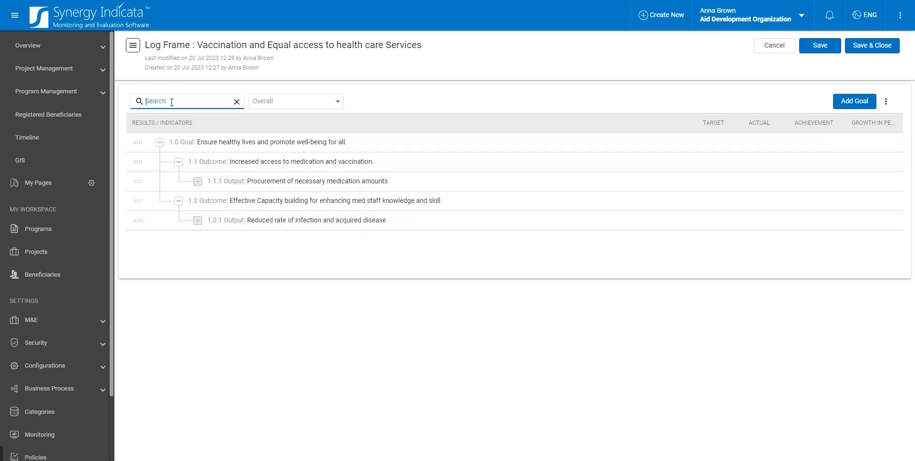
text(R)
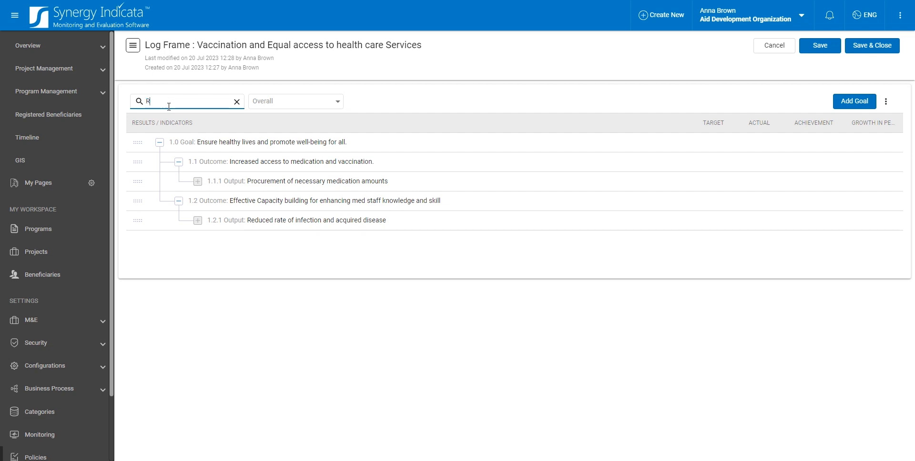
text(educed)
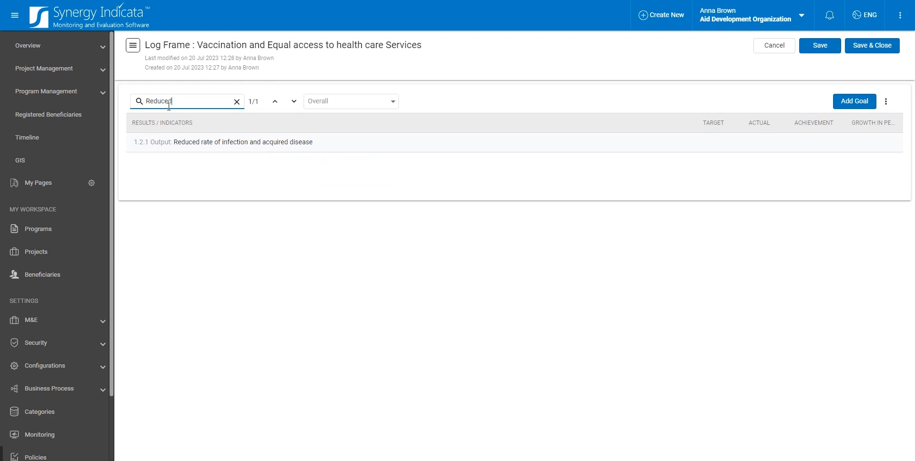
click(238, 101)
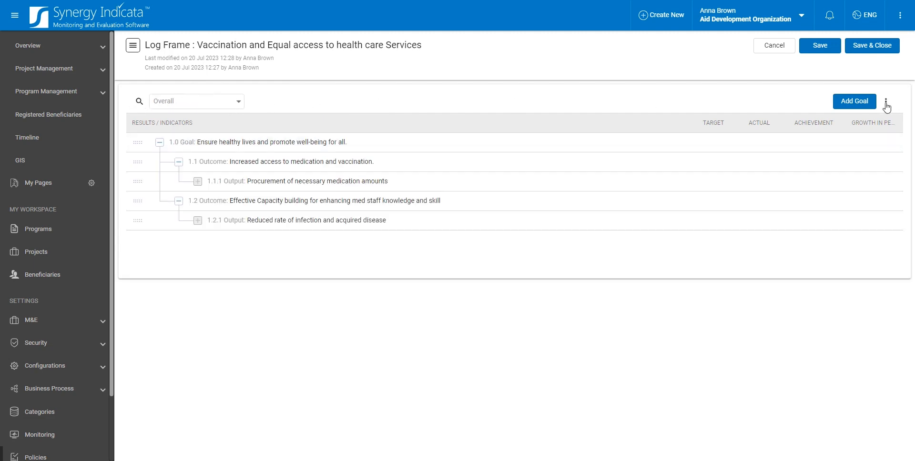
Collapse the tree to goal 1.0, then toggle Show columns off and back on
click(885, 102)
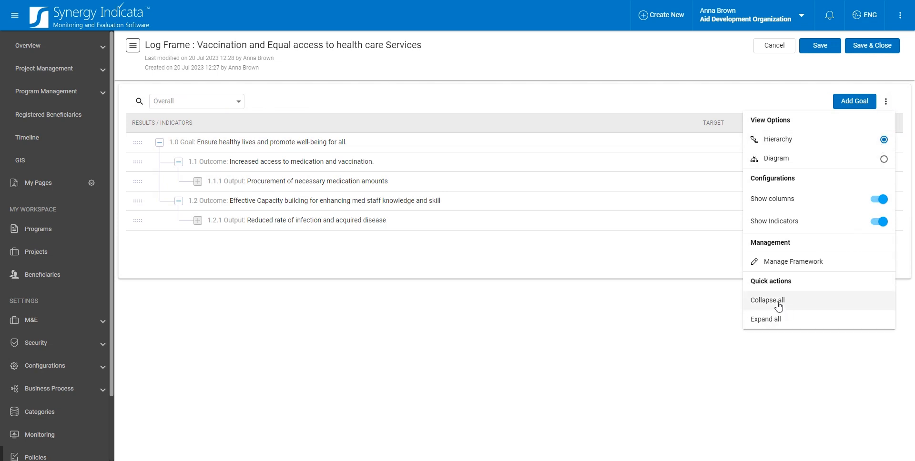
click(767, 301)
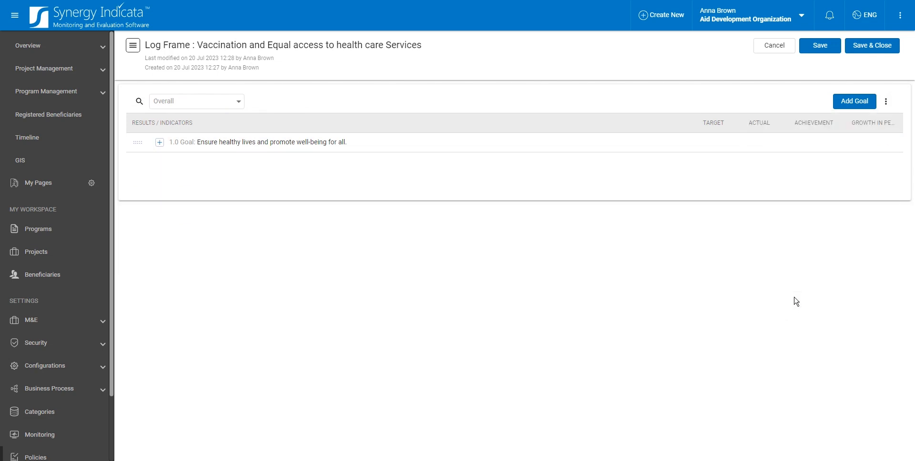
mouse_move(886, 101)
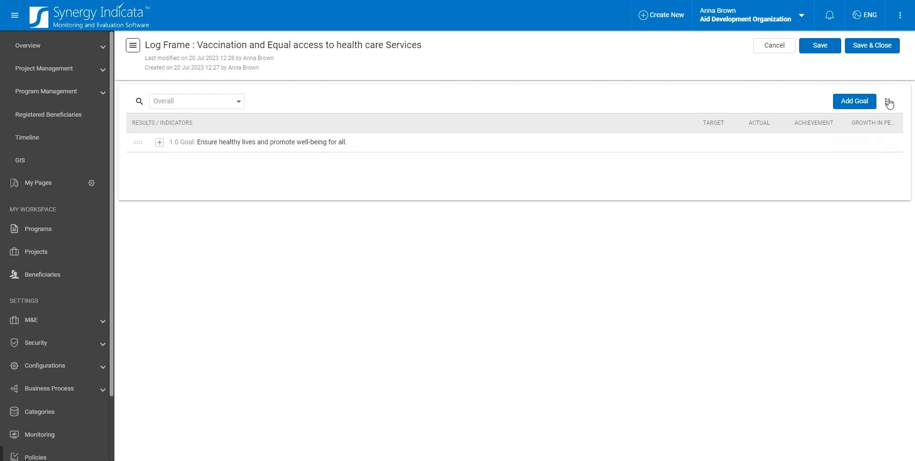
click(886, 101)
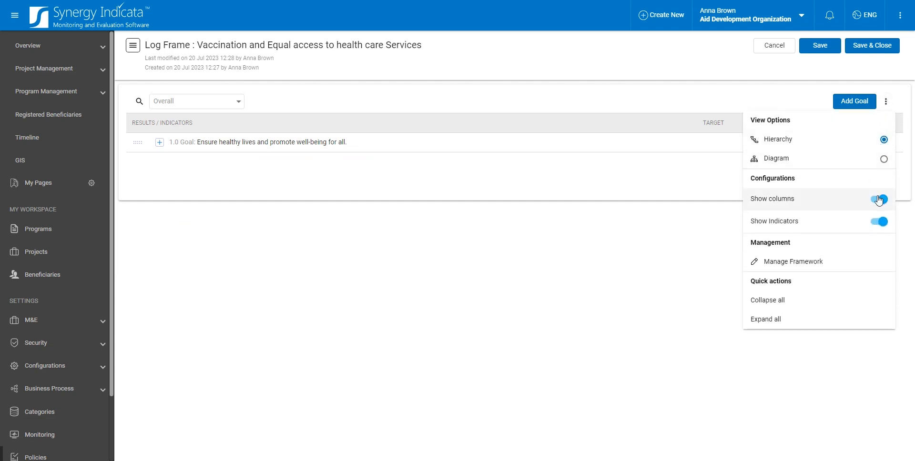
click(879, 200)
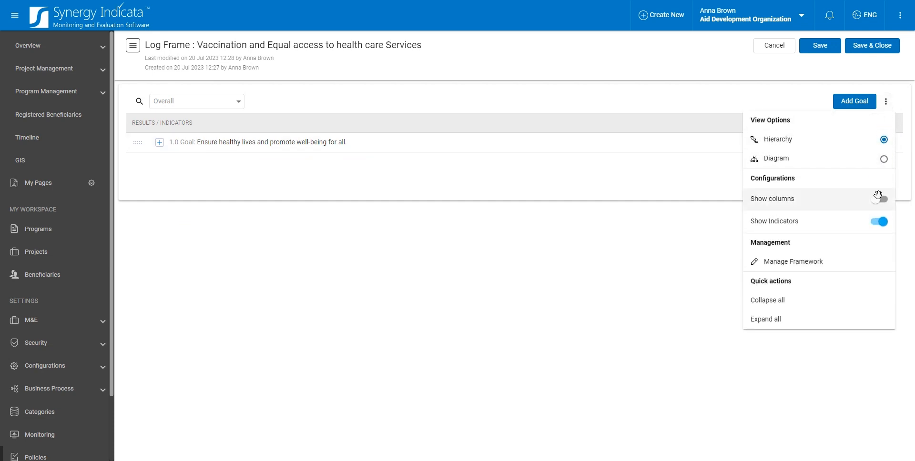
click(878, 199)
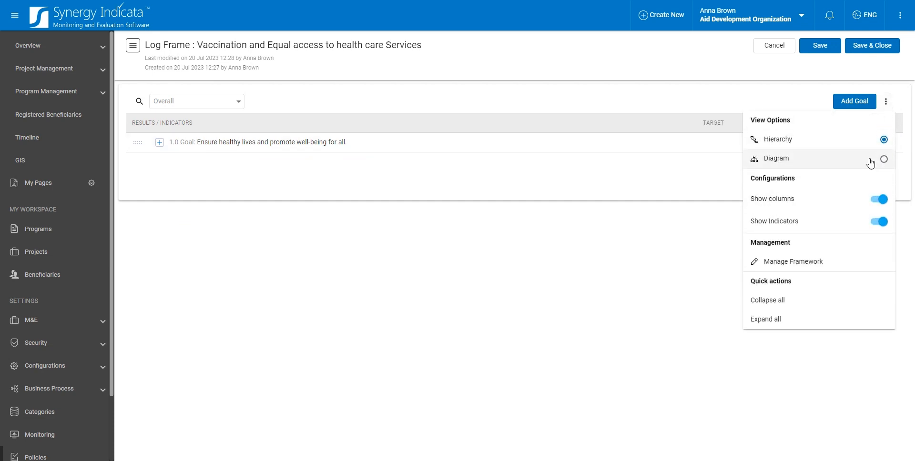
Switch to Diagram view and expand the goal and both outcomes to show outputs 1.1.1 and 1.2.1
click(776, 159)
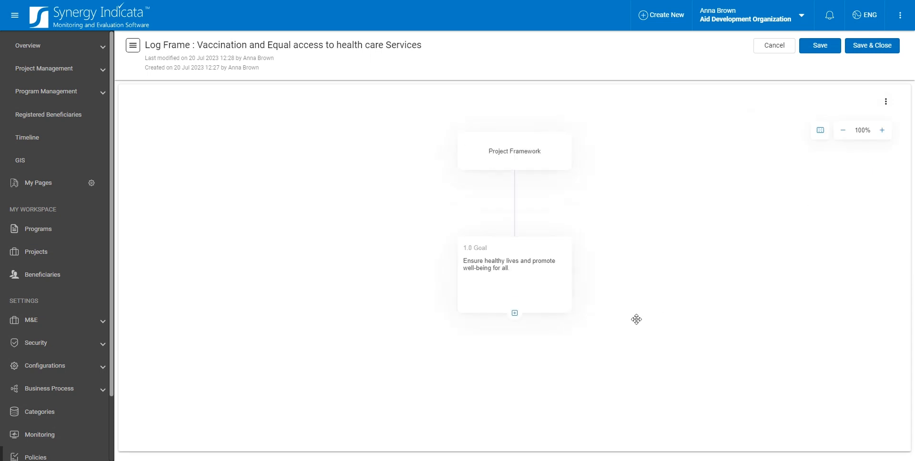
click(514, 314)
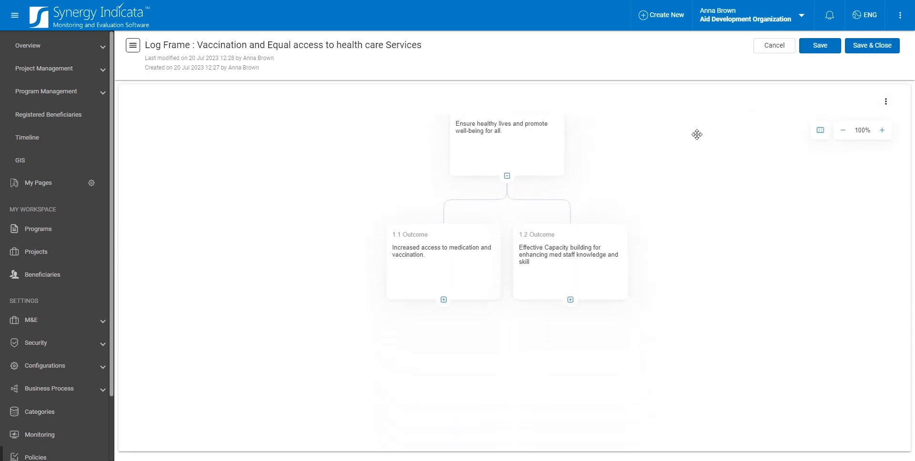
click(443, 300)
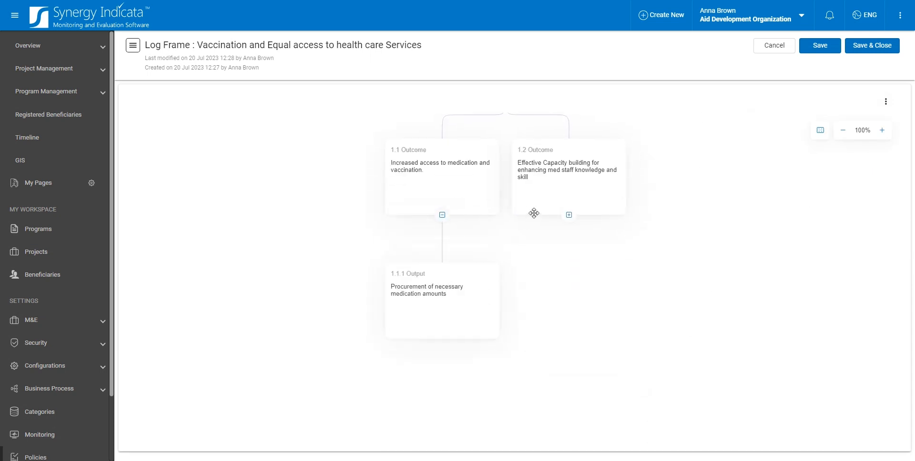
click(568, 215)
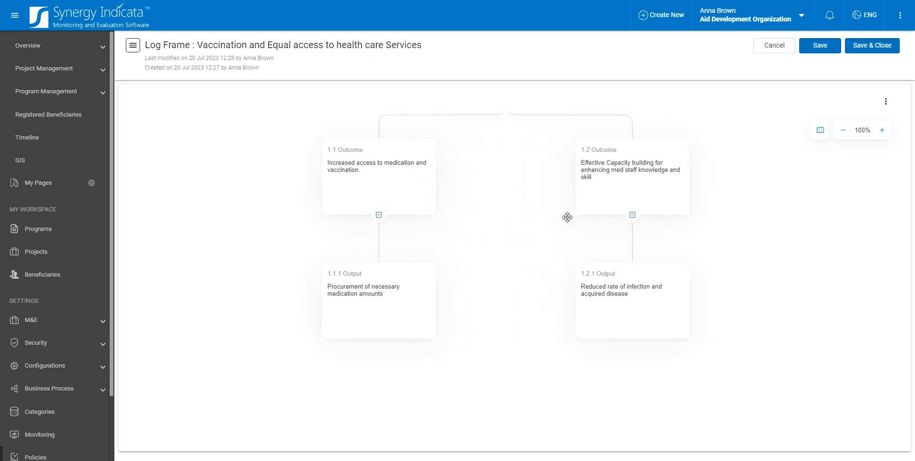